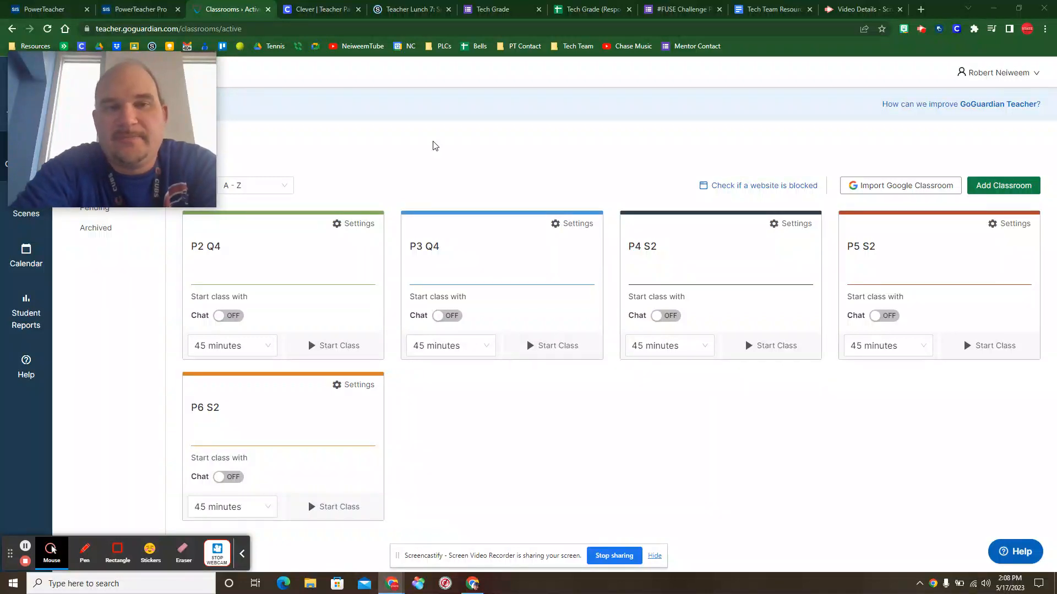
Create a new classroom named Sandbox from the classroom overview.
{"action": "left_click", "coordinate": [322, 9]}
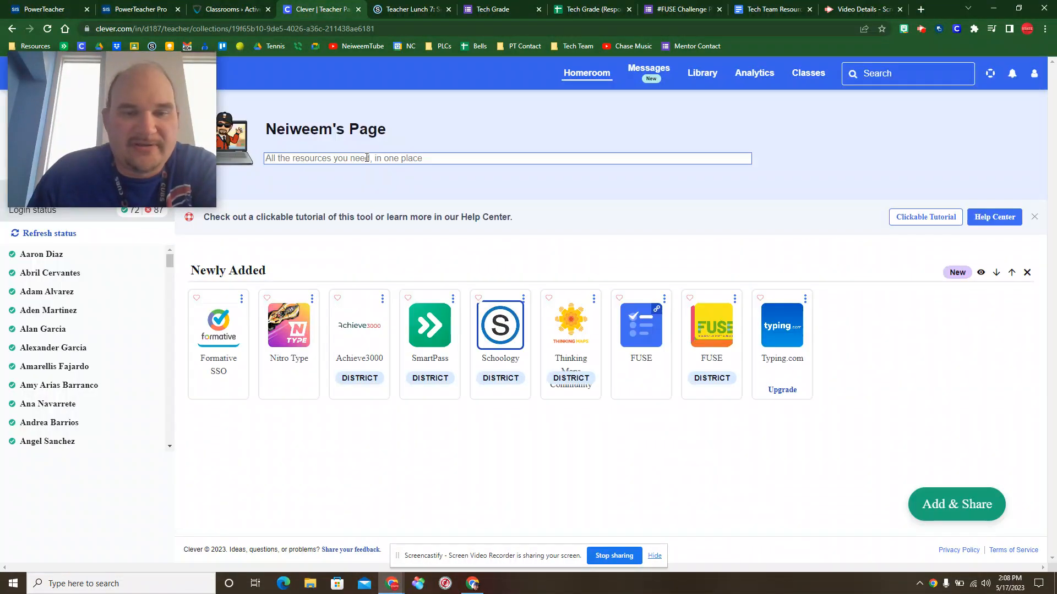
{"action": "left_click", "coordinate": [229, 8]}
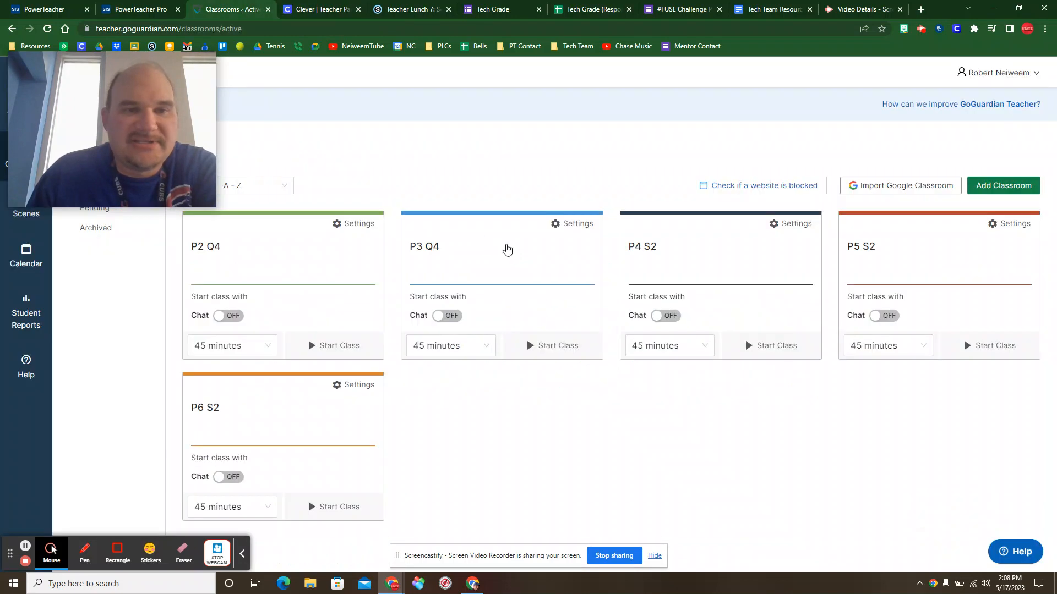
{"action": "mouse_move", "coordinate": [464, 196]}
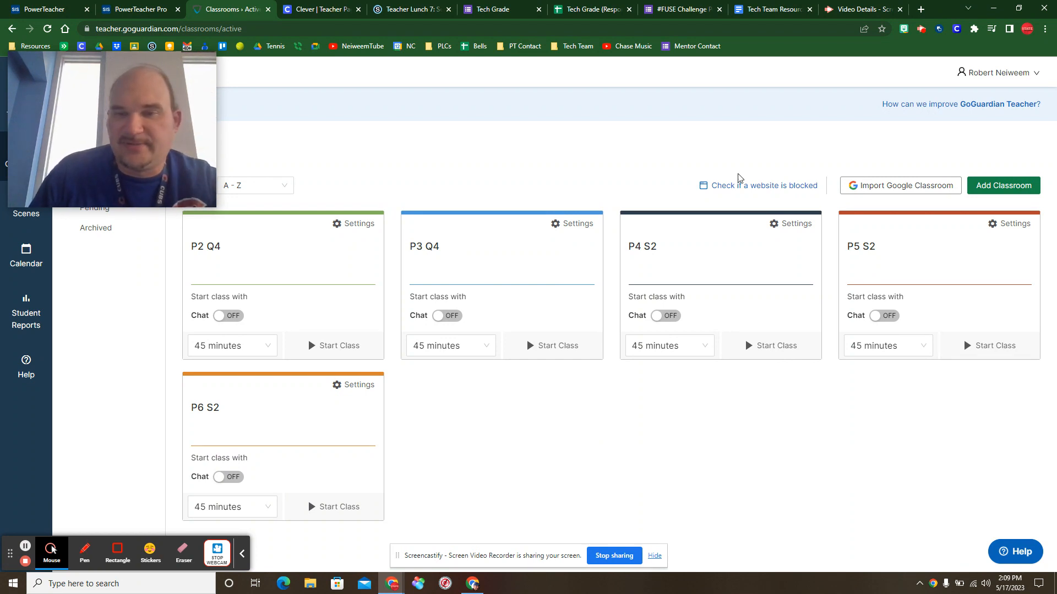
{"action": "left_click", "coordinate": [1001, 185]}
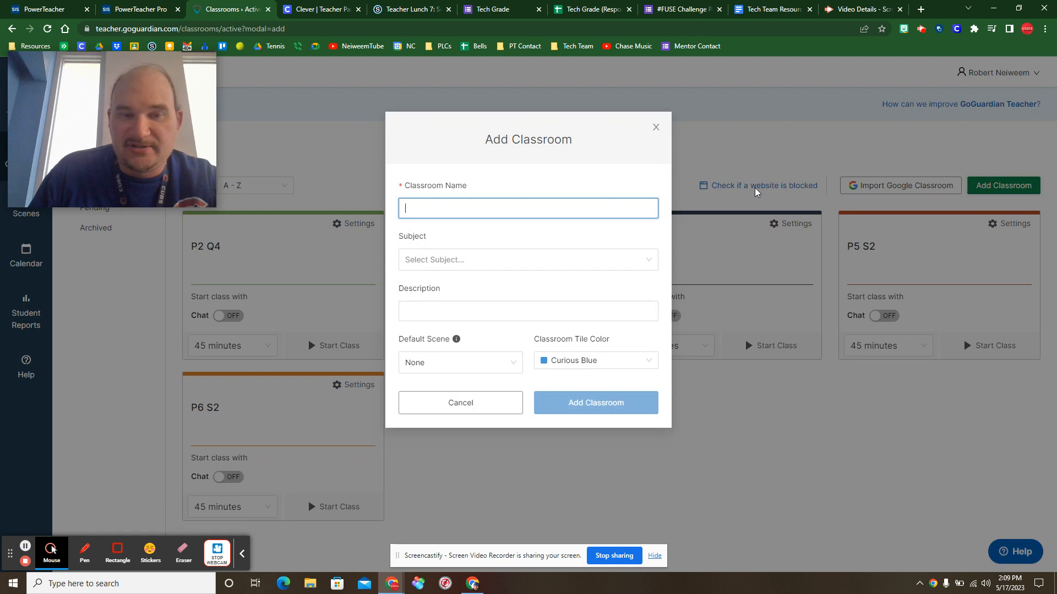
{"action": "type", "text": "San"}
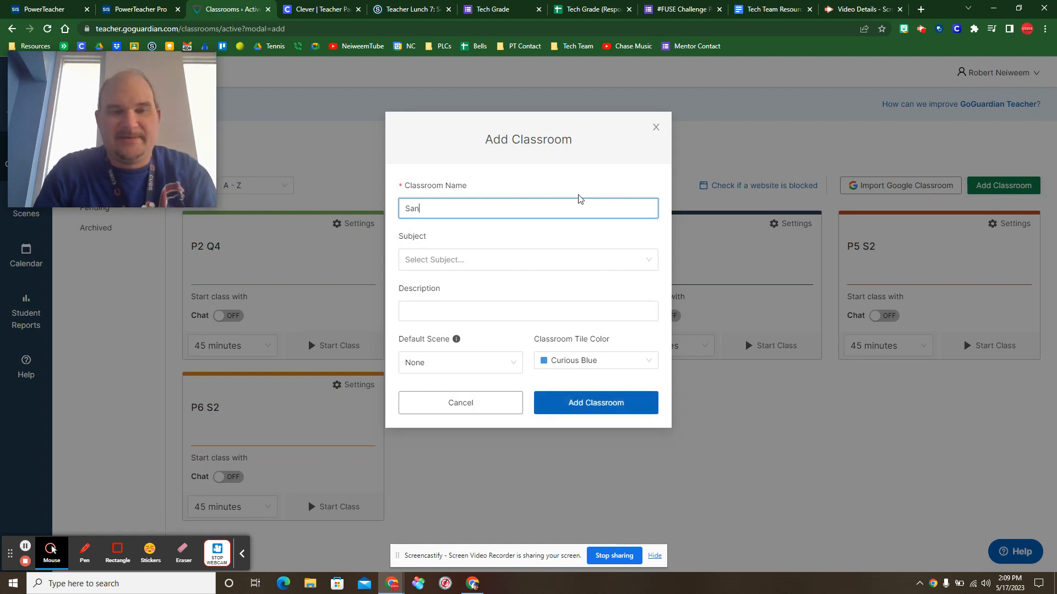
{"action": "type", "text": "dbox"}
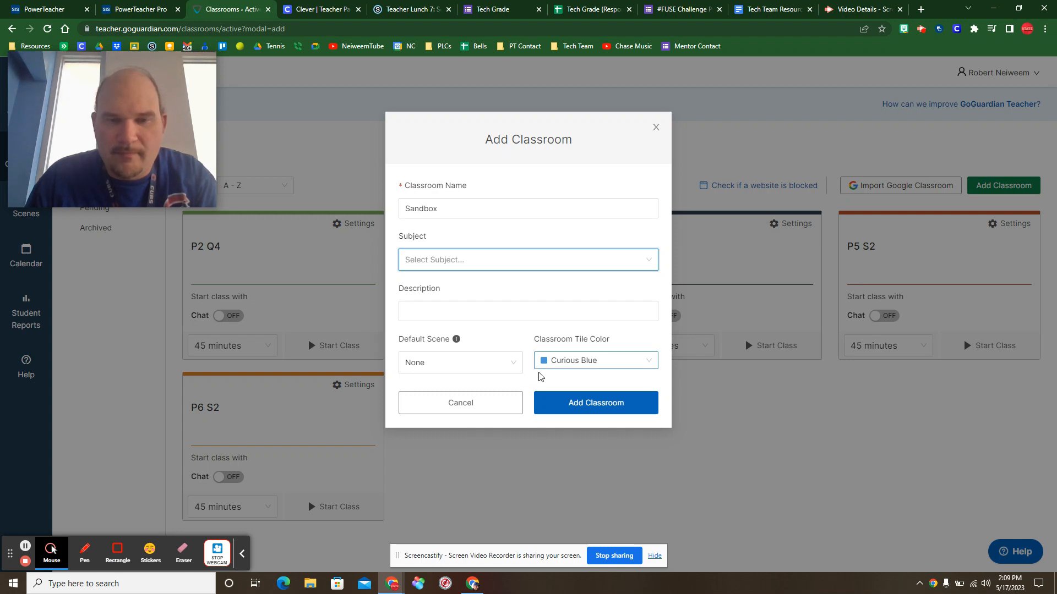
{"action": "left_click", "coordinate": [594, 403]}
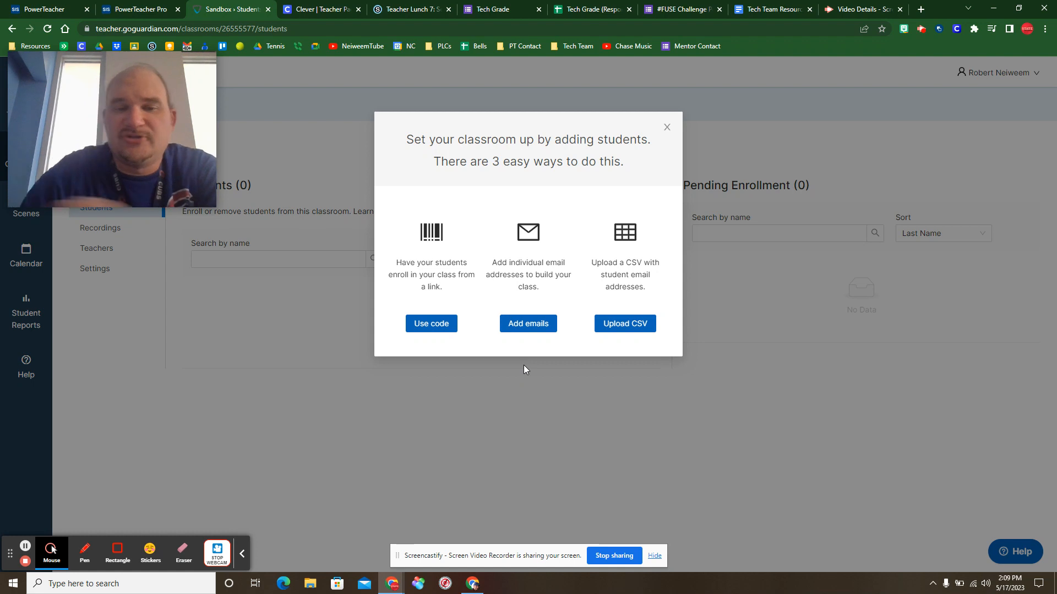
{"action": "mouse_move", "coordinate": [508, 344]}
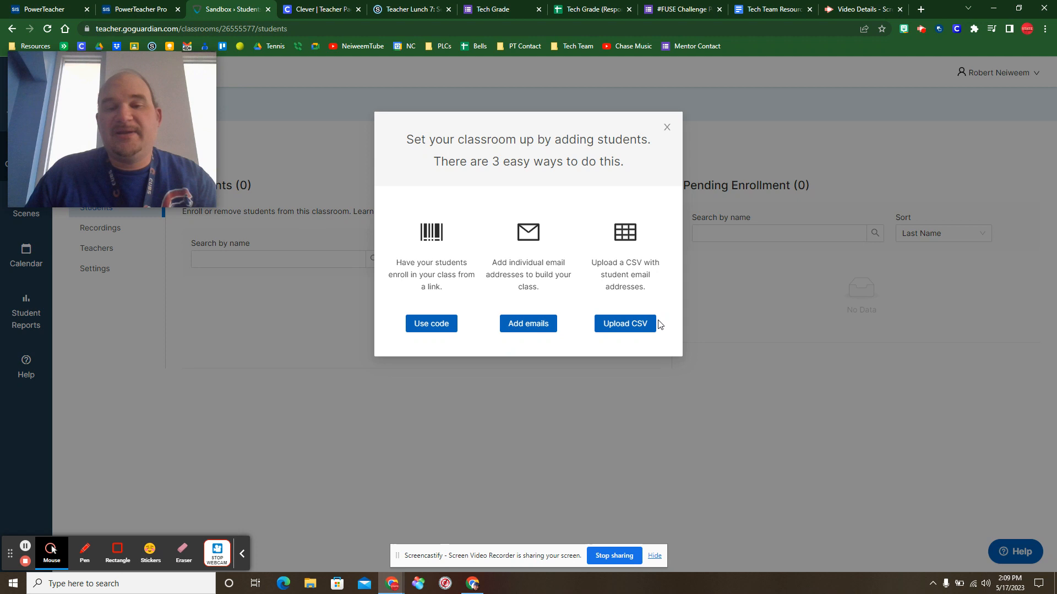
{"action": "mouse_move", "coordinate": [669, 350]}
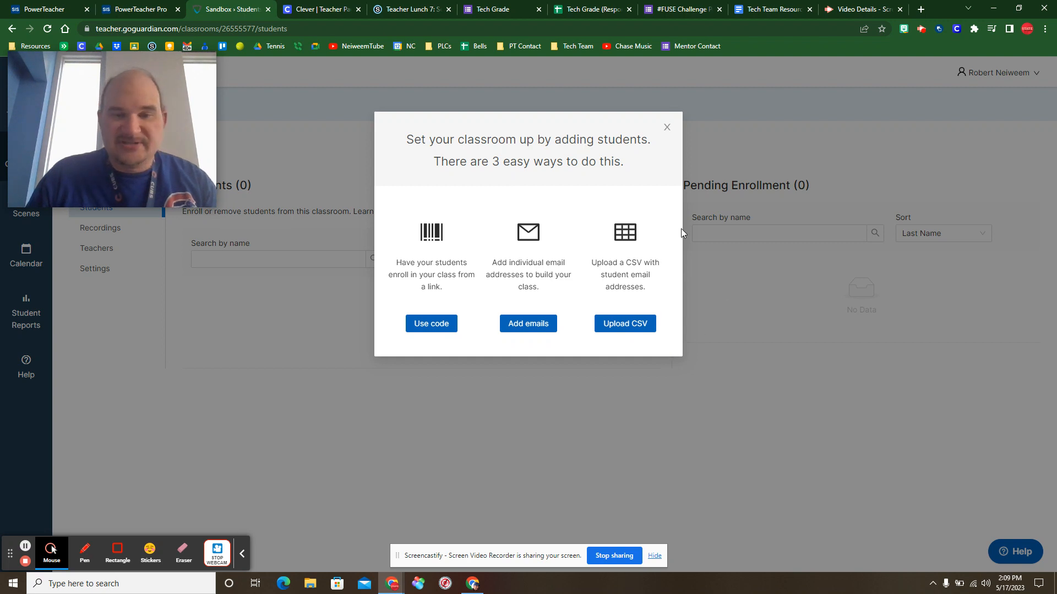
Dismiss the add-students setup prompt, leaving Sandbox's empty roster.
{"action": "left_click", "coordinate": [667, 127]}
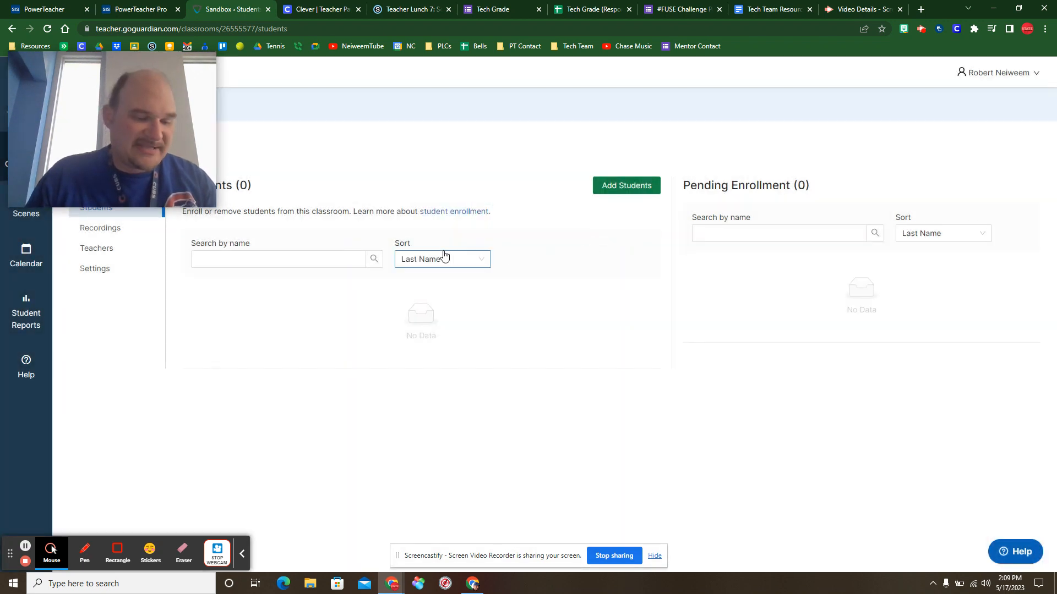
{"action": "mouse_move", "coordinate": [311, 141]}
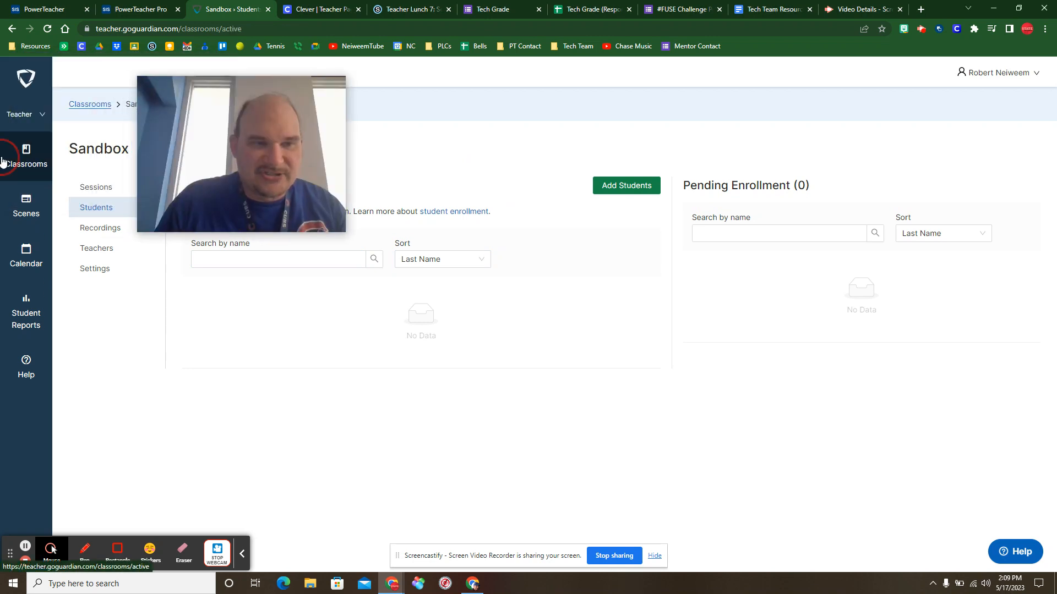
Return to the classroom list and check whether ebay.com is blocked for students.
{"action": "left_click", "coordinate": [25, 155]}
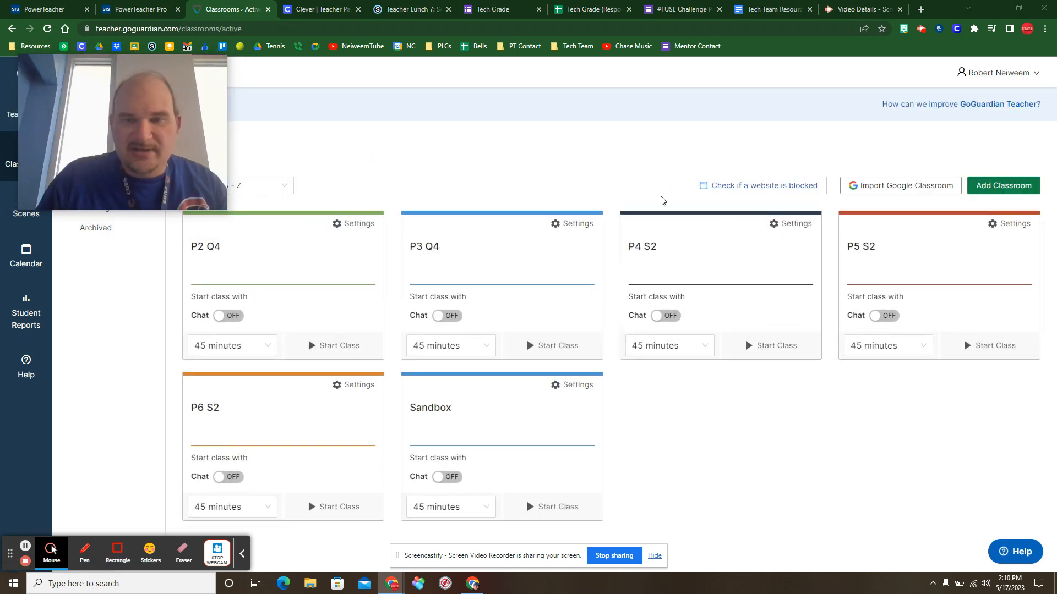
{"action": "mouse_move", "coordinate": [764, 185]}
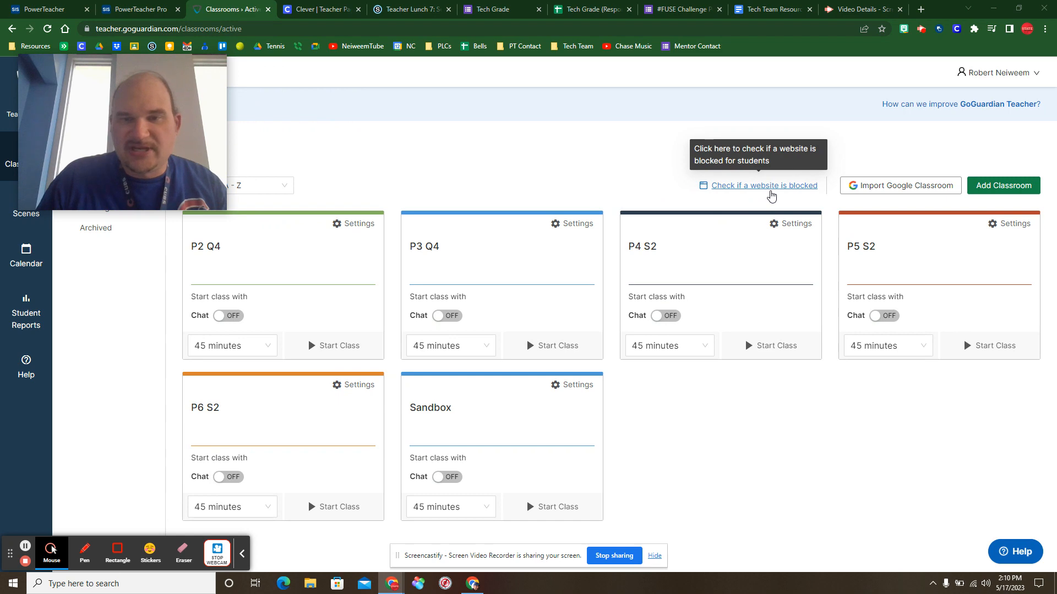
{"action": "left_click", "coordinate": [764, 185]}
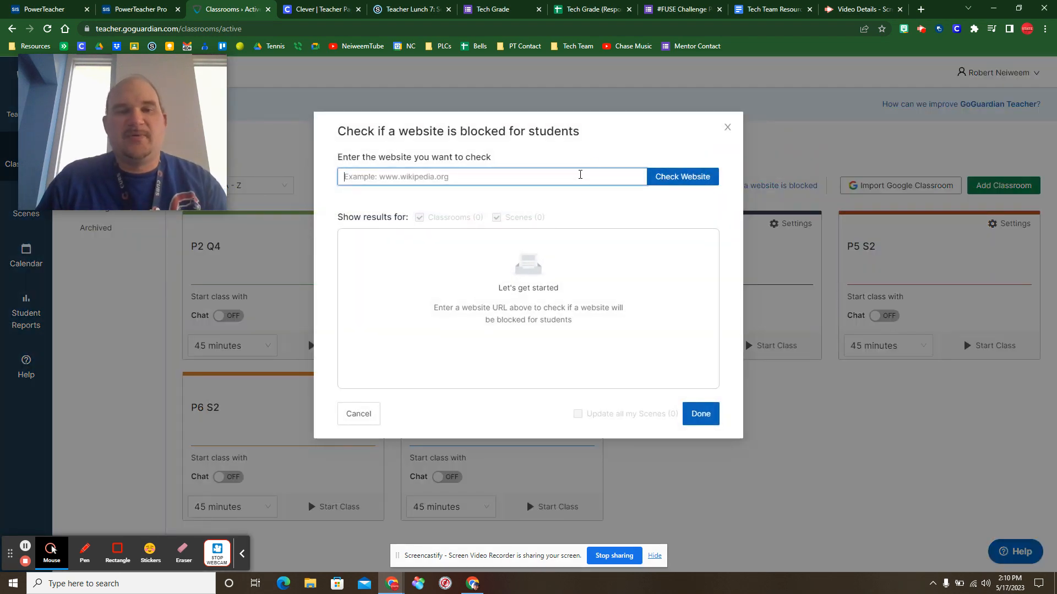
{"action": "type", "text": "ebay.com"}
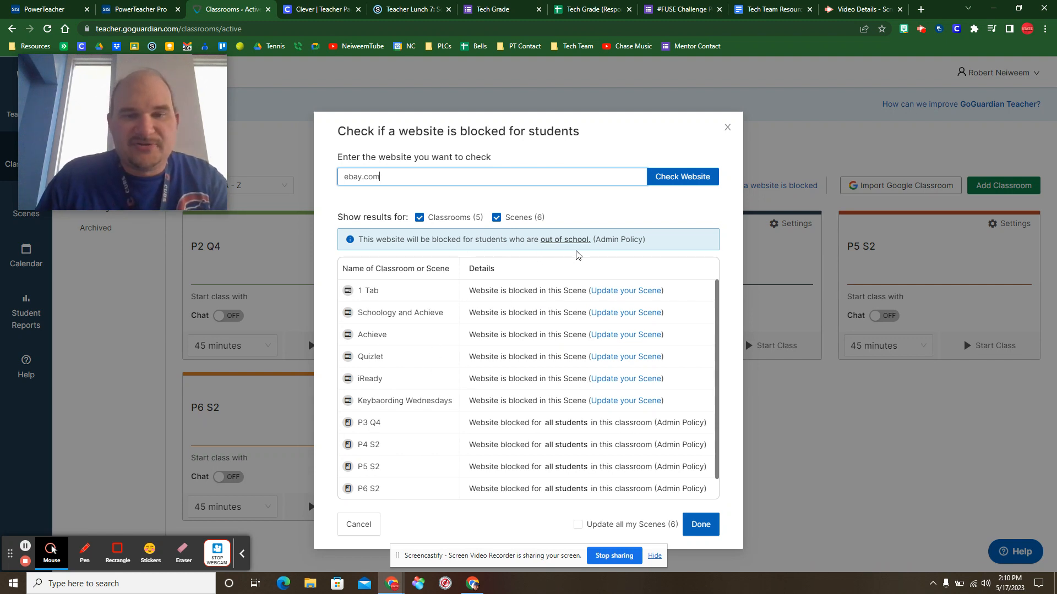
{"action": "mouse_move", "coordinate": [444, 194]}
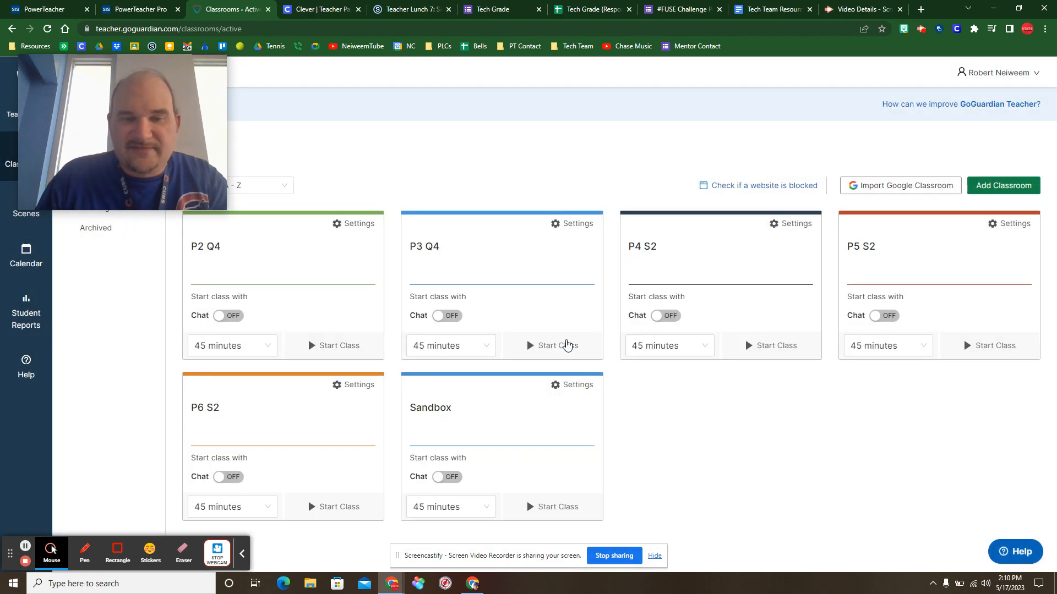
Start a live P3 Q4 session and view the list of scenes to apply.
{"action": "left_click", "coordinate": [551, 344]}
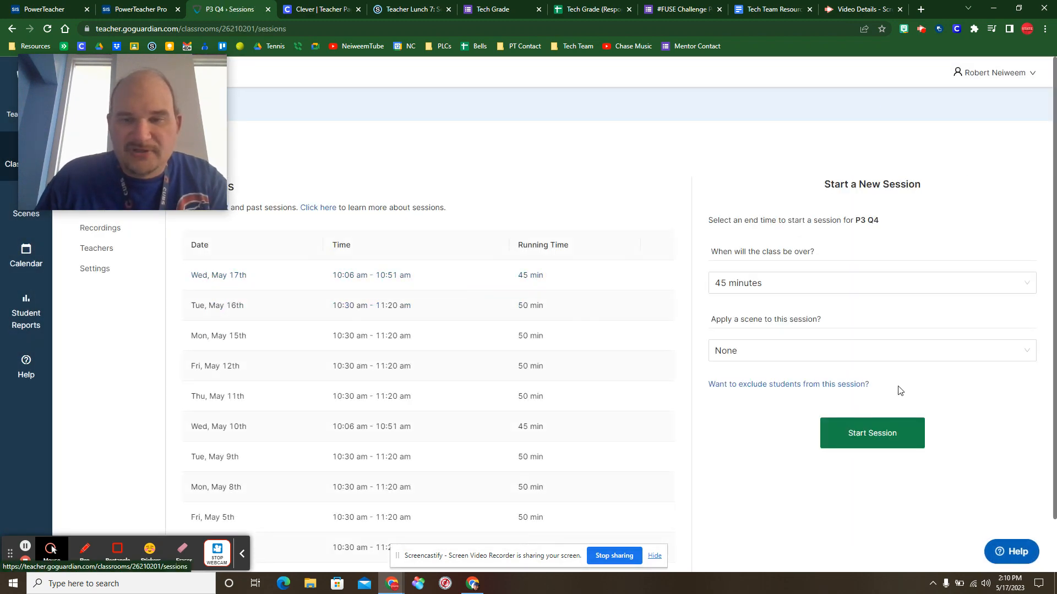
{"action": "left_click", "coordinate": [872, 432]}
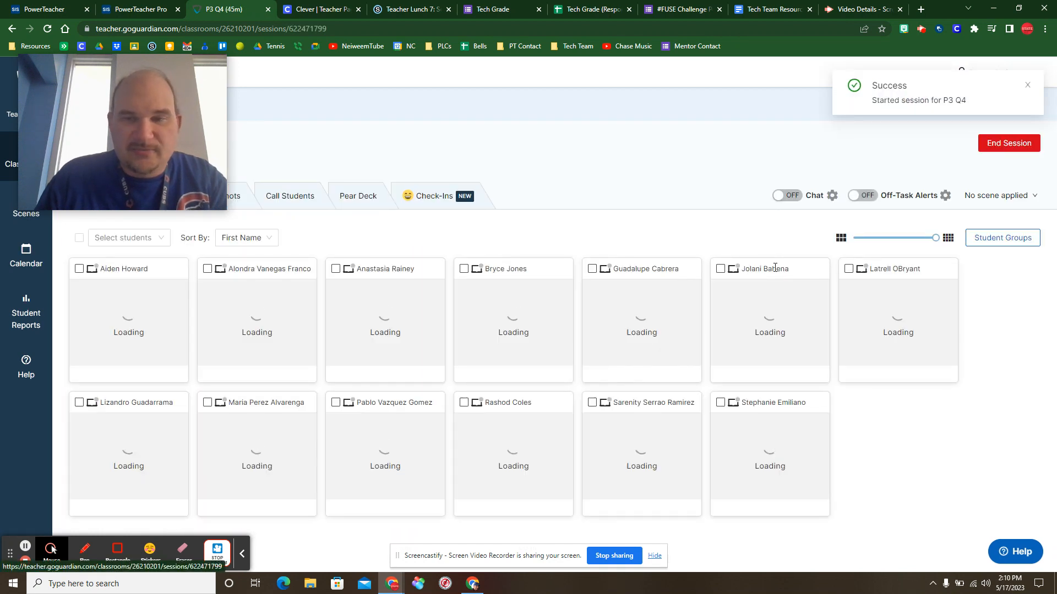
{"action": "mouse_move", "coordinate": [464, 325]}
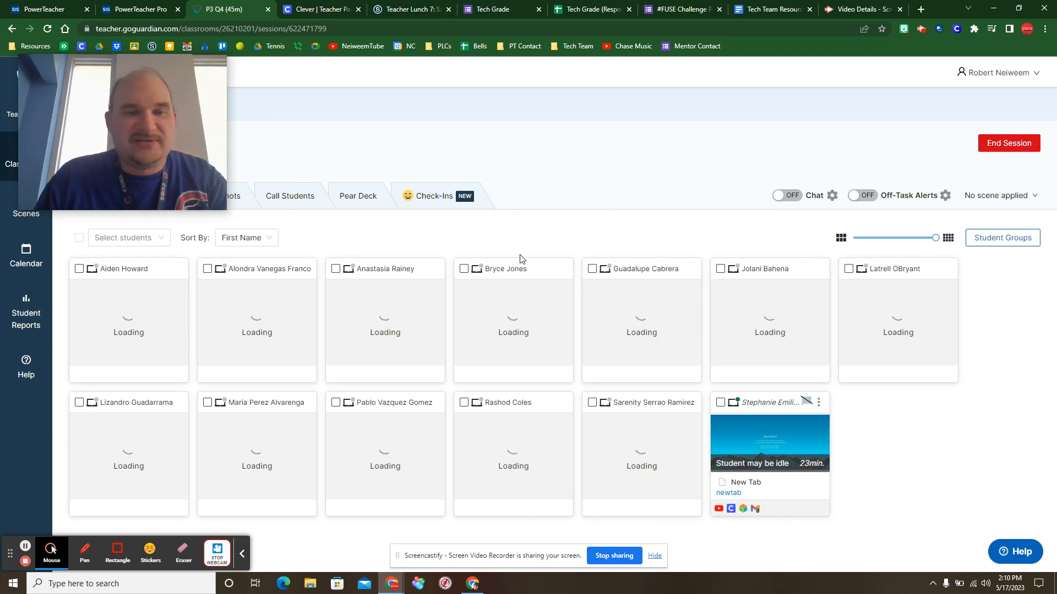
{"action": "mouse_move", "coordinate": [382, 288]}
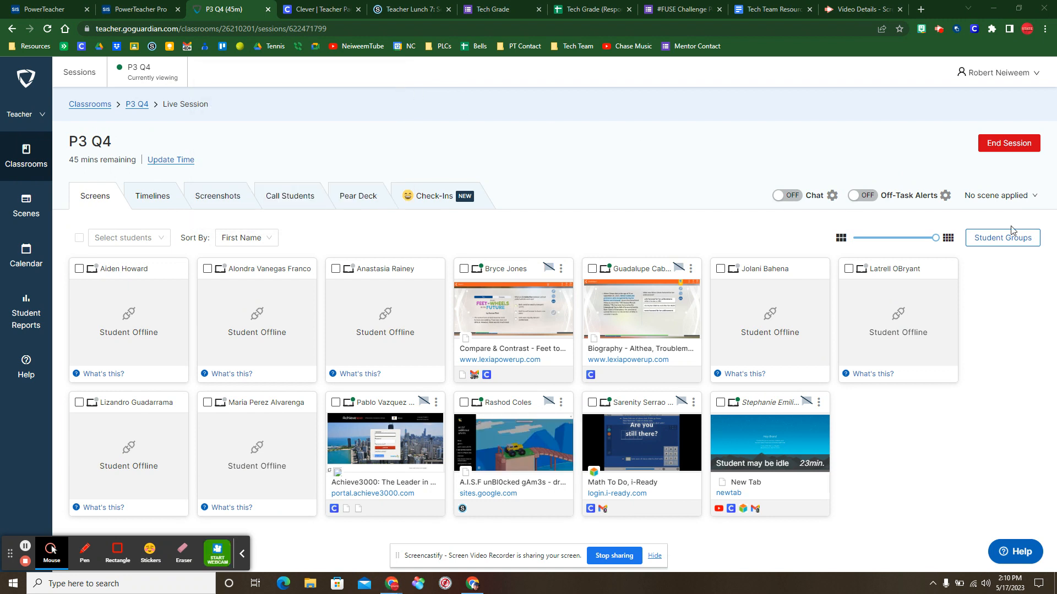
{"action": "mouse_move", "coordinate": [953, 210]}
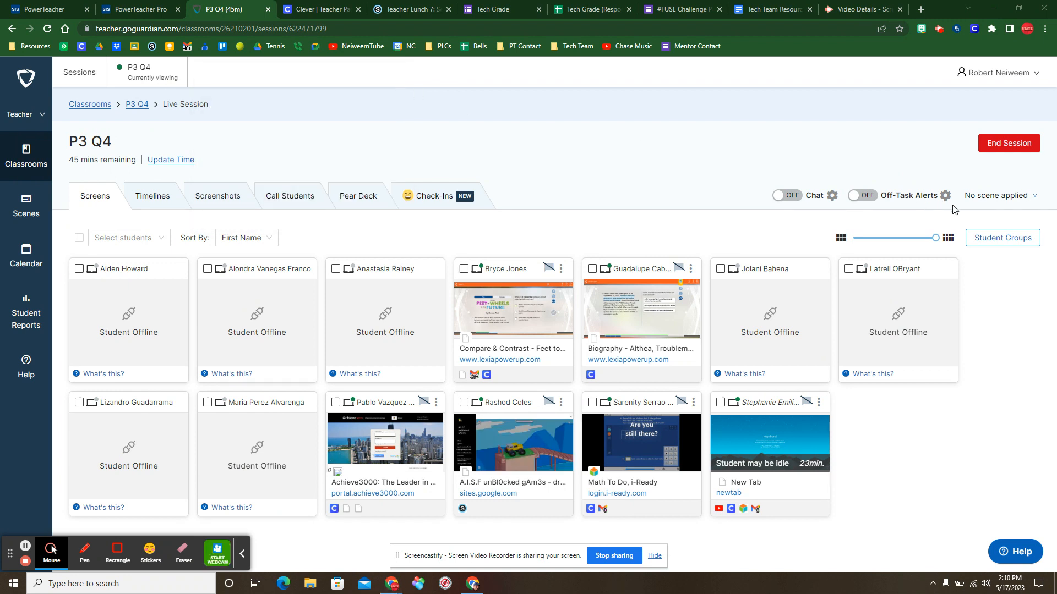
{"action": "left_click", "coordinate": [998, 196]}
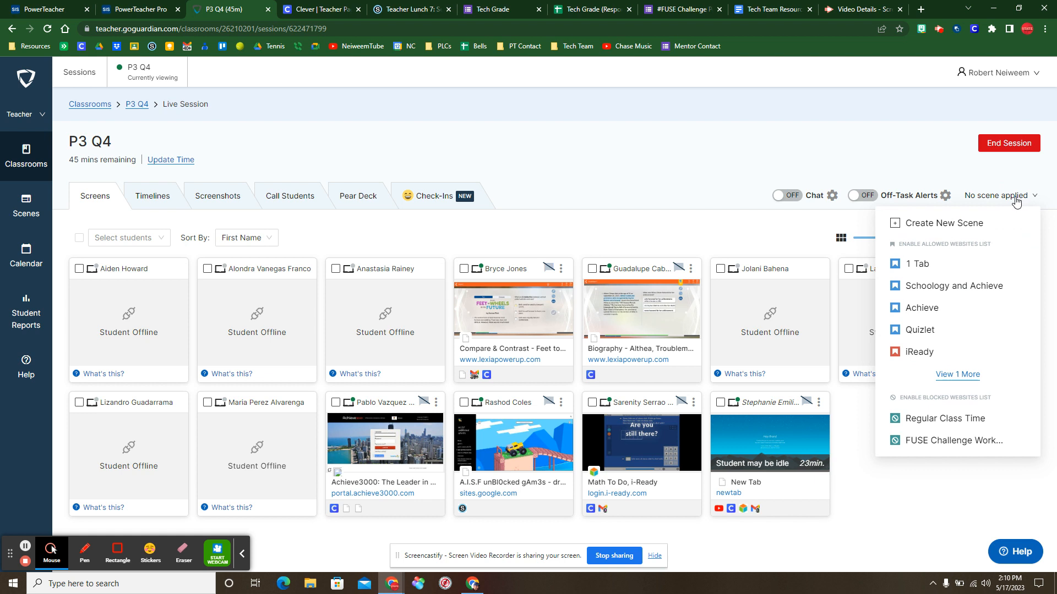
{"action": "mouse_move", "coordinate": [273, 101]}
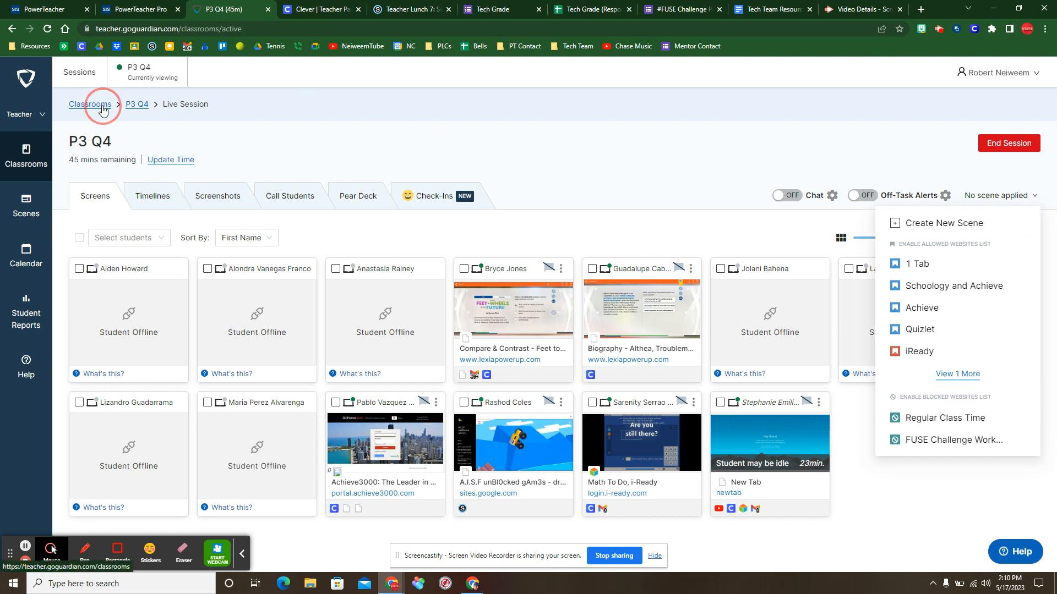
View the P3 Q4 session history from its settings on the classroom list.
{"action": "left_click", "coordinate": [89, 105]}
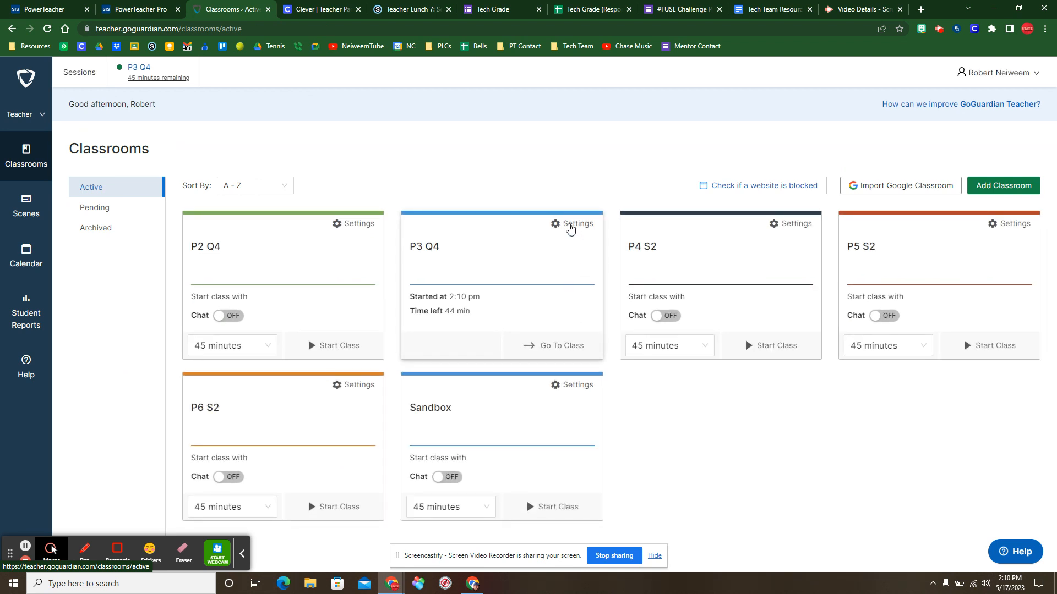
{"action": "left_click", "coordinate": [571, 224]}
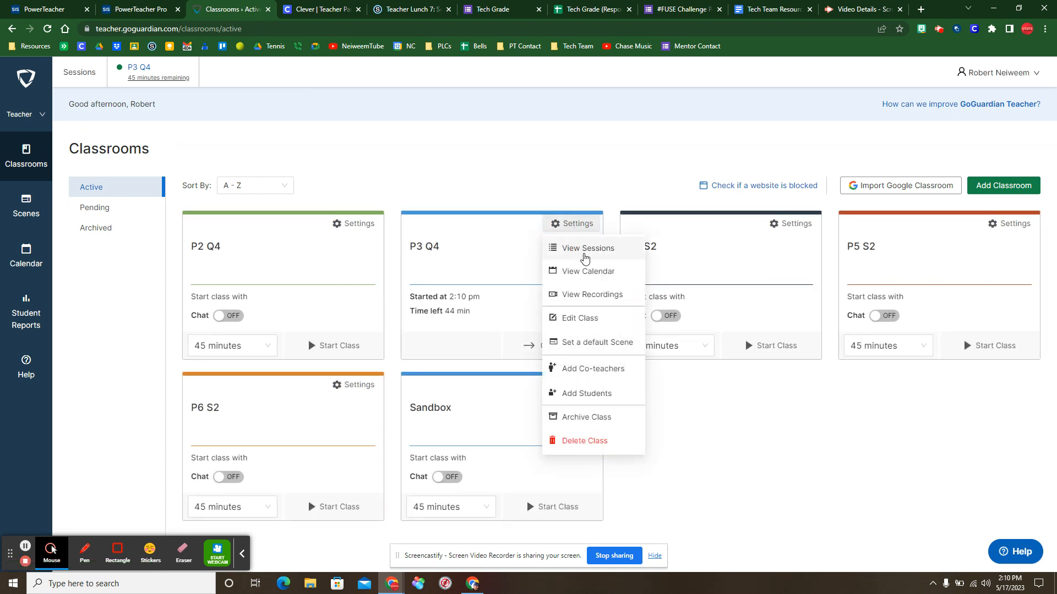
{"action": "mouse_move", "coordinate": [581, 317]}
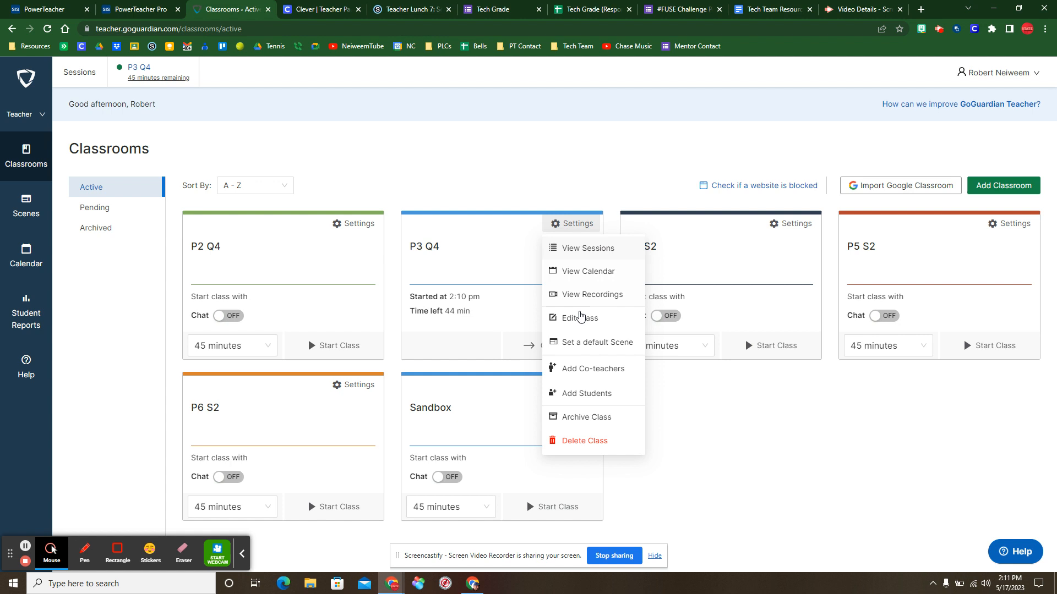
{"action": "mouse_move", "coordinate": [601, 355]}
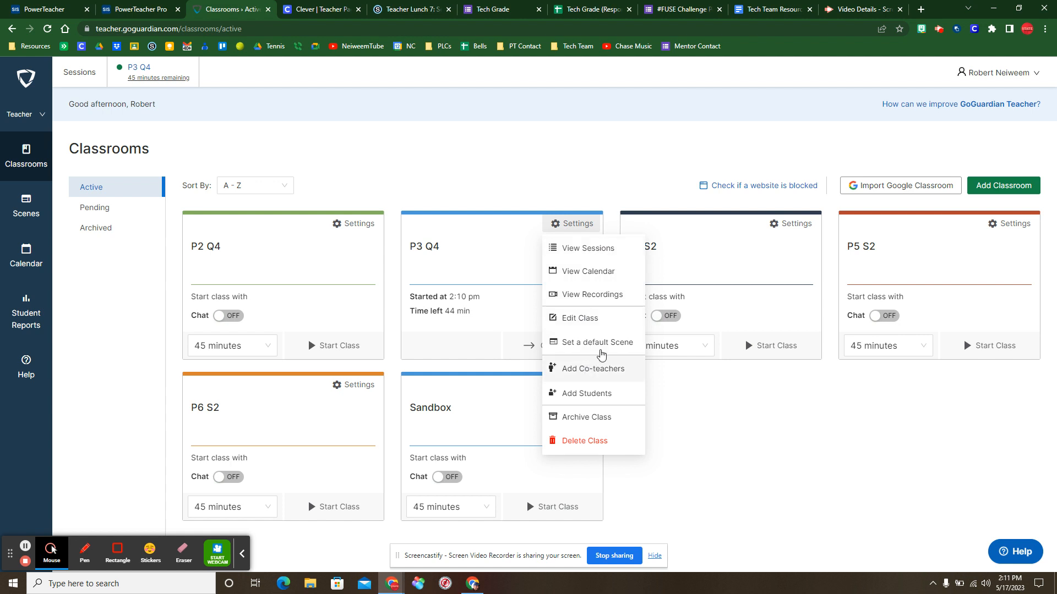
{"action": "mouse_move", "coordinate": [610, 351]}
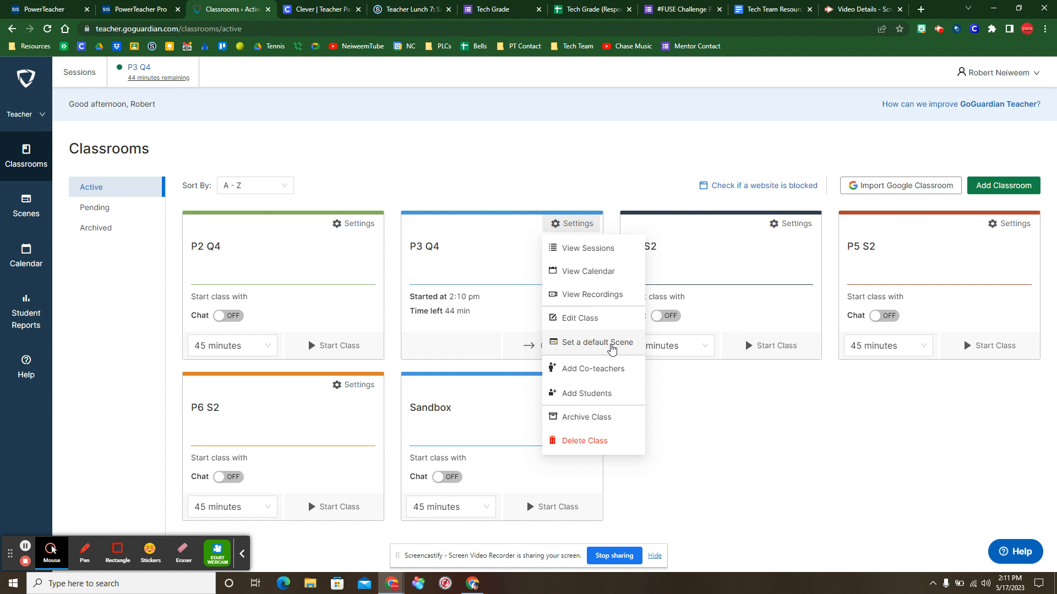
{"action": "mouse_move", "coordinate": [596, 422]}
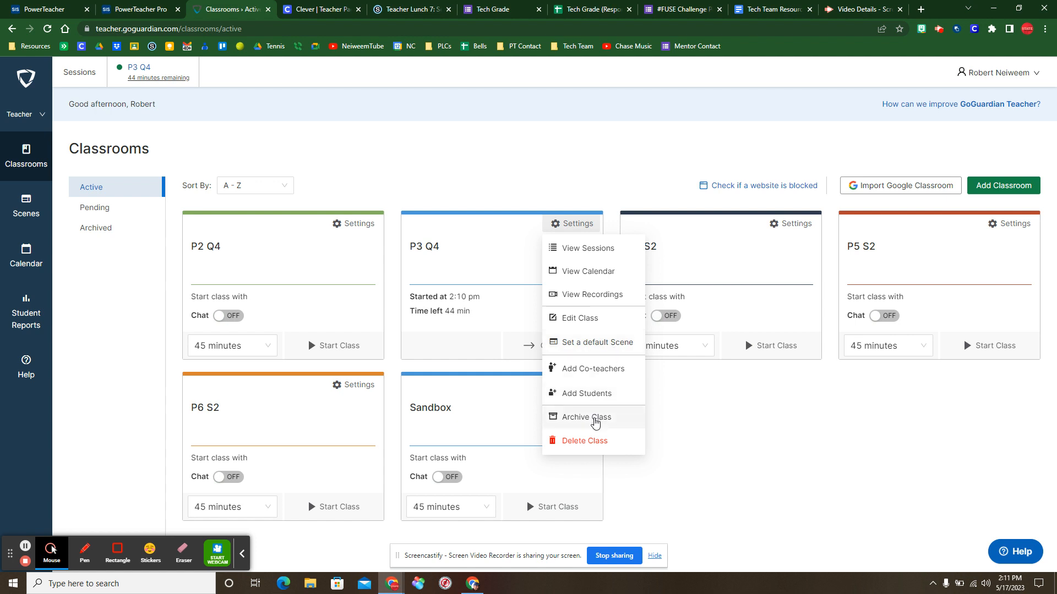
{"action": "mouse_move", "coordinate": [611, 334]}
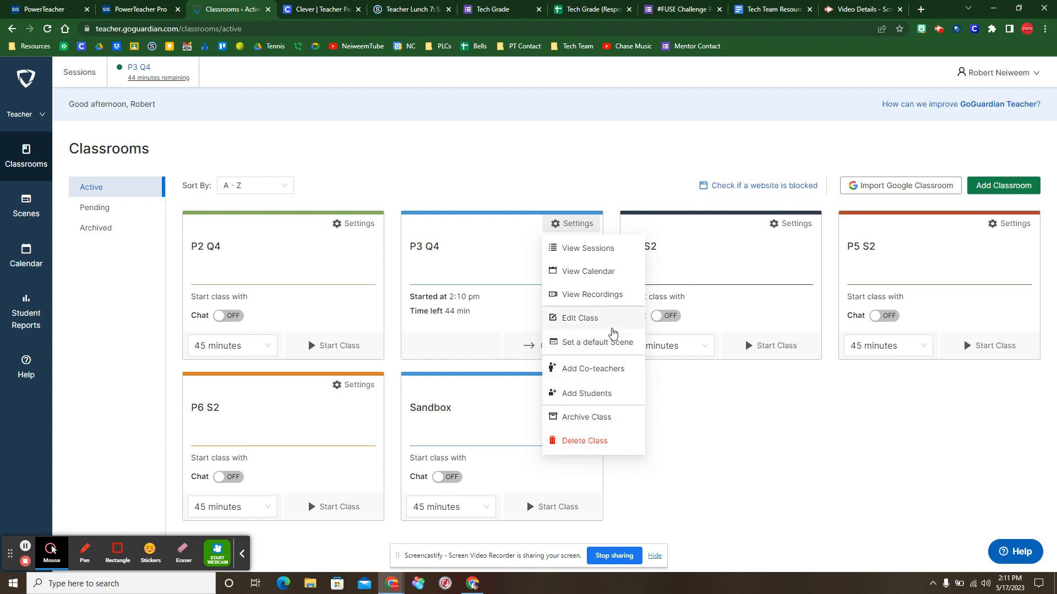
{"action": "mouse_move", "coordinate": [600, 331]}
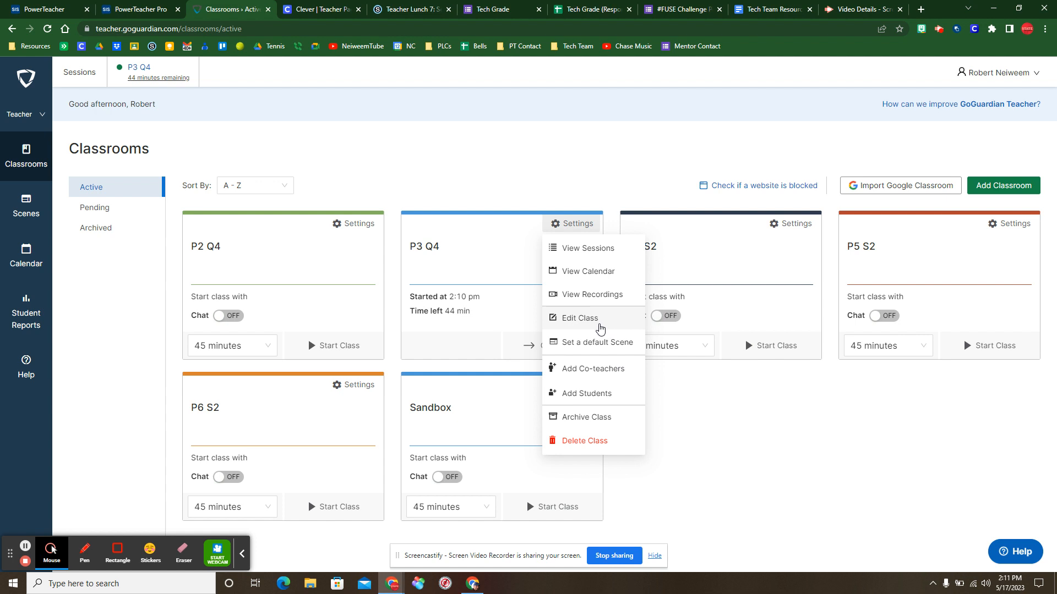
{"action": "mouse_move", "coordinate": [597, 330]}
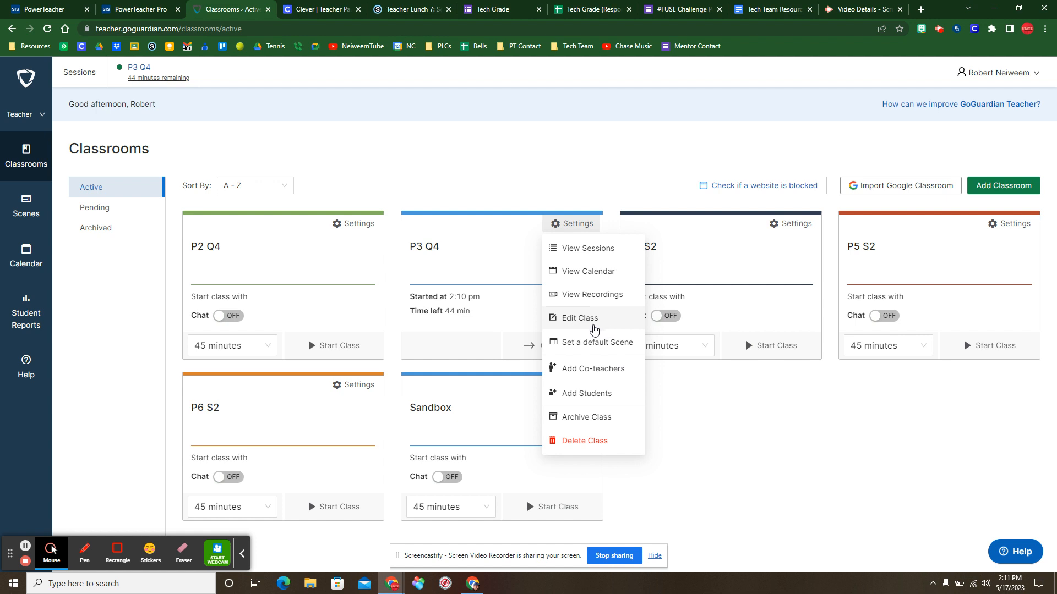
{"action": "left_click", "coordinate": [588, 248]}
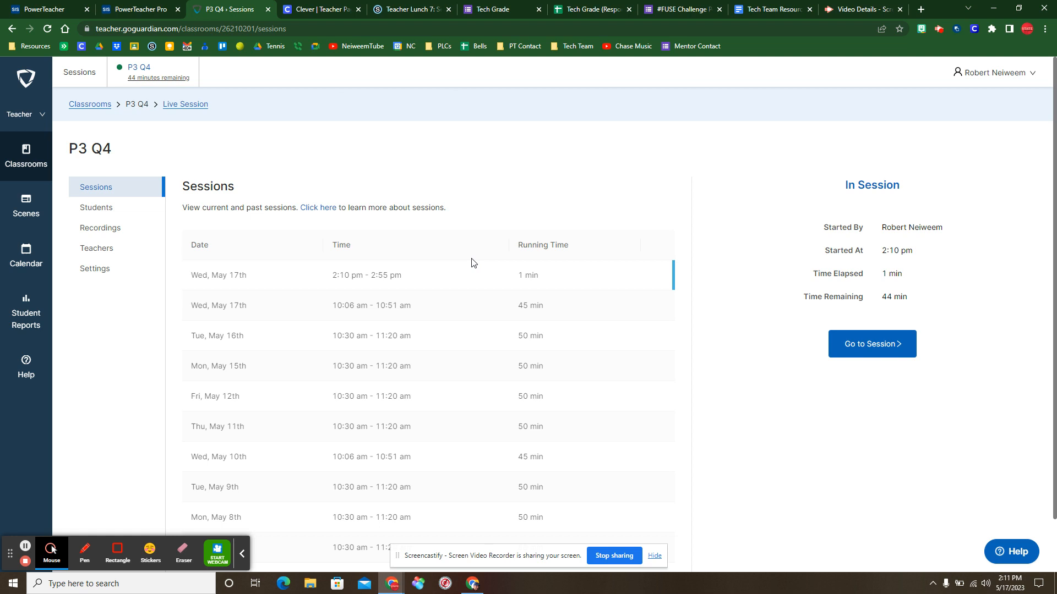
Return to the live P3 Q4 session and exclude the idle student, confirming the exclusion.
{"action": "left_click", "coordinate": [871, 343]}
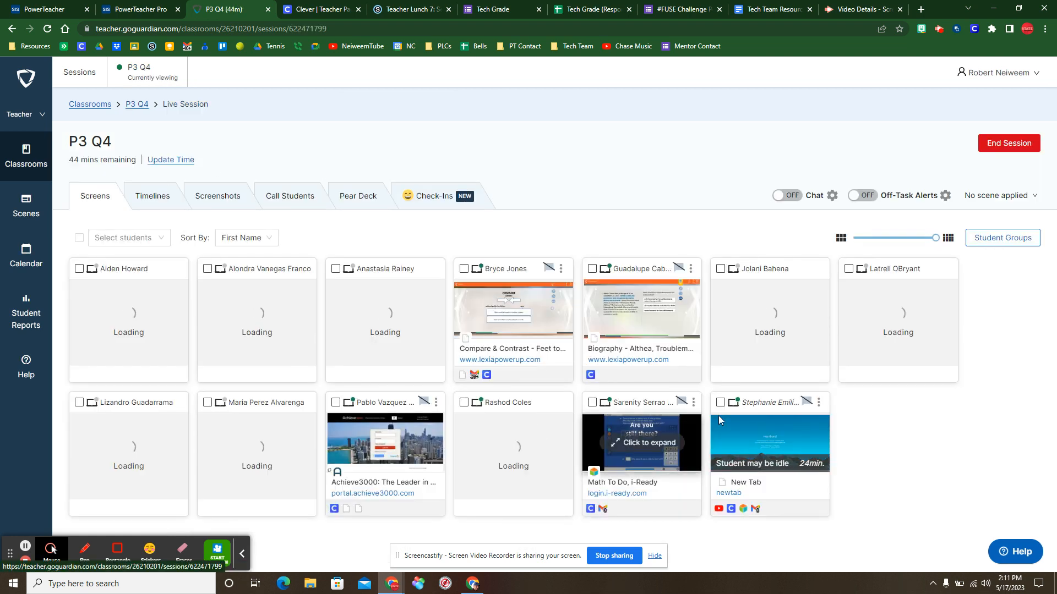
{"action": "left_click", "coordinate": [720, 402]}
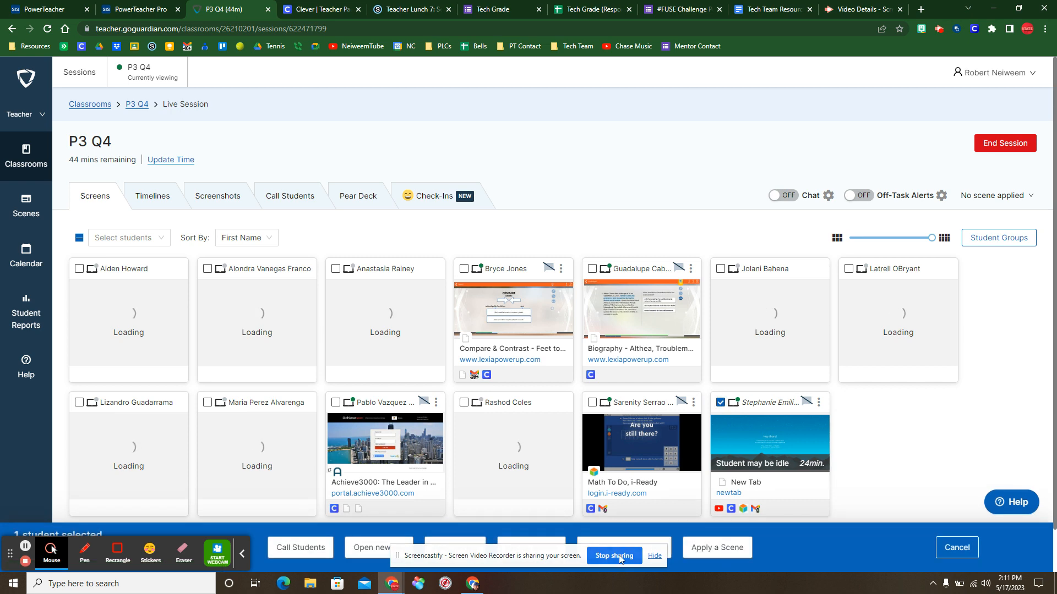
{"action": "left_click", "coordinate": [613, 555]}
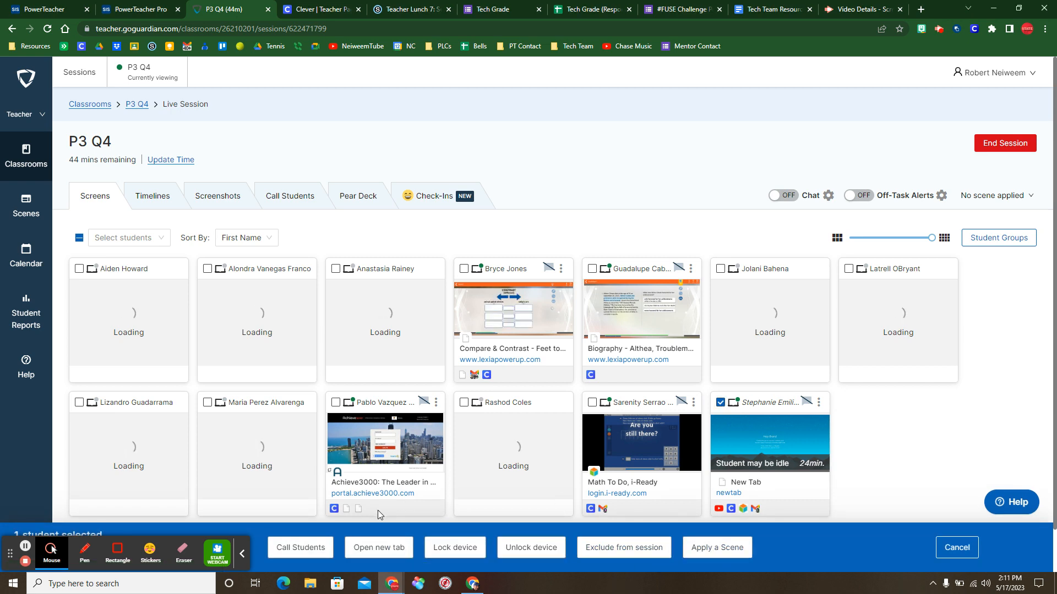
{"action": "left_click", "coordinate": [623, 547]}
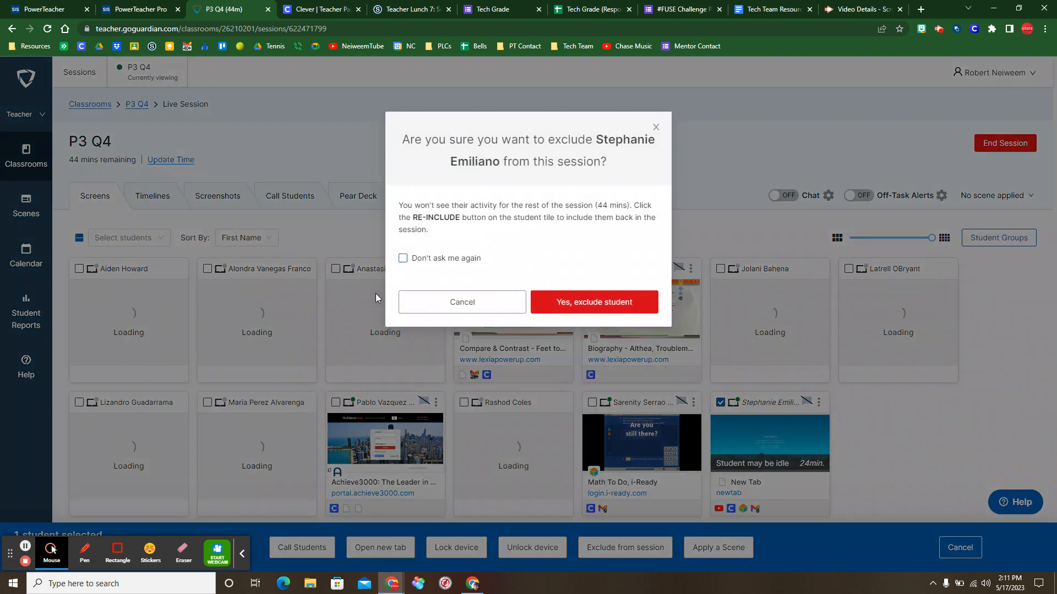
{"action": "left_click", "coordinate": [594, 302]}
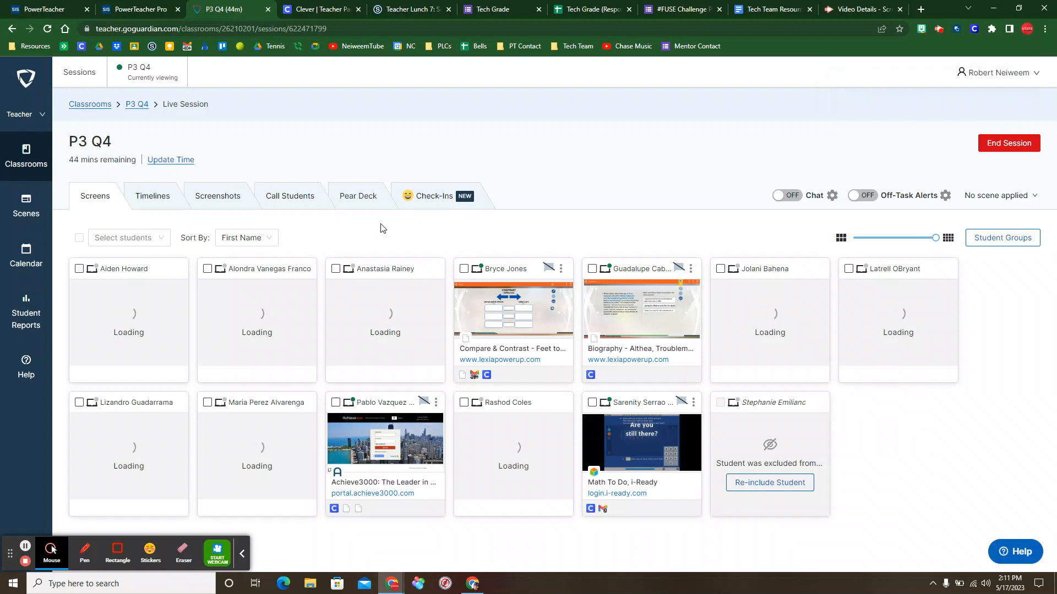
{"action": "mouse_move", "coordinate": [850, 273]}
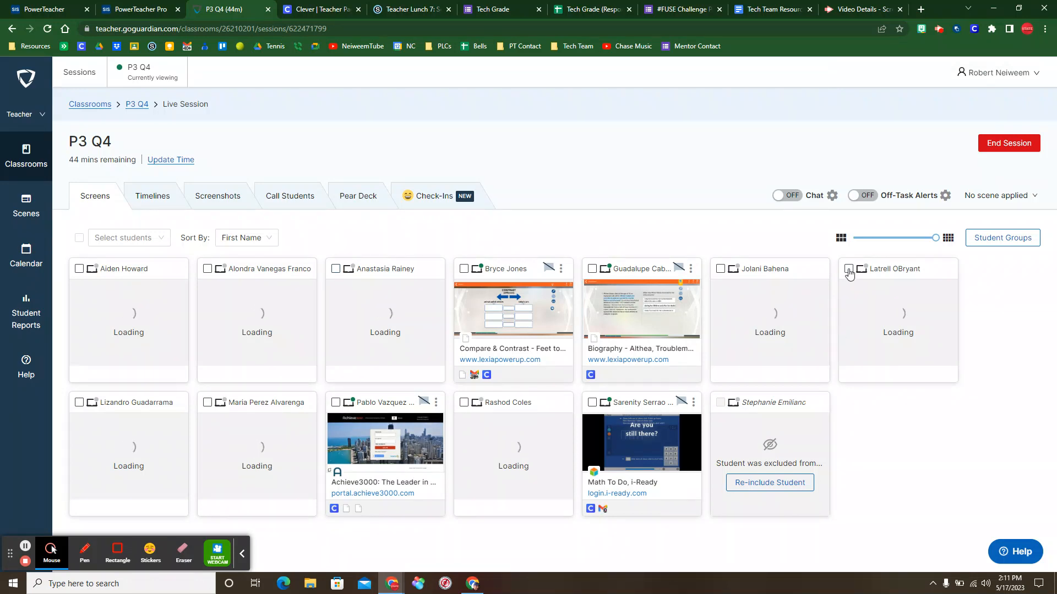
Apply the Regular Class Time scene to the selected offline student.
{"action": "left_click", "coordinate": [848, 269]}
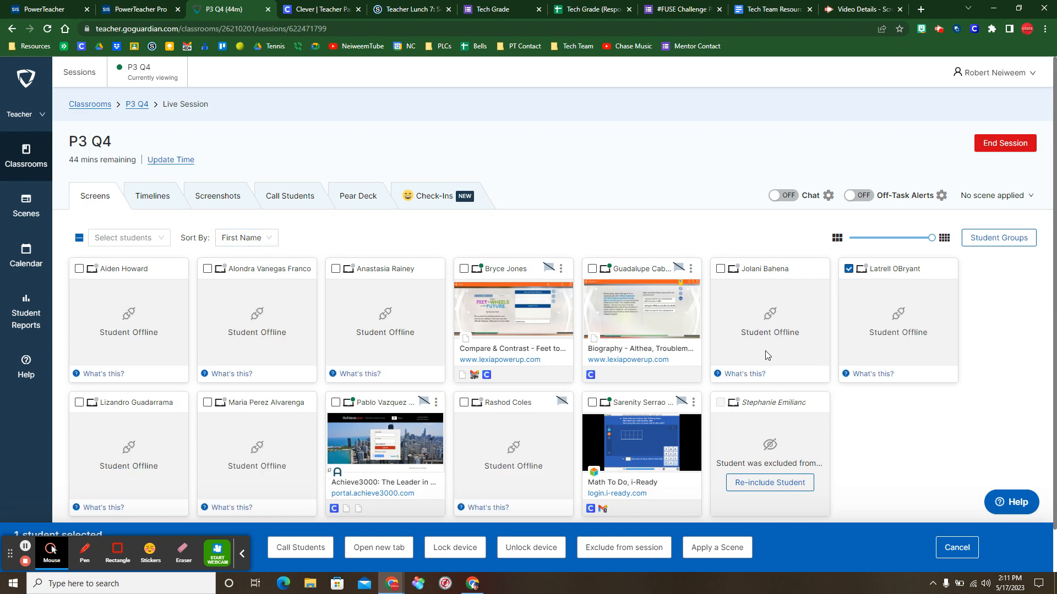
{"action": "left_click", "coordinate": [717, 547]}
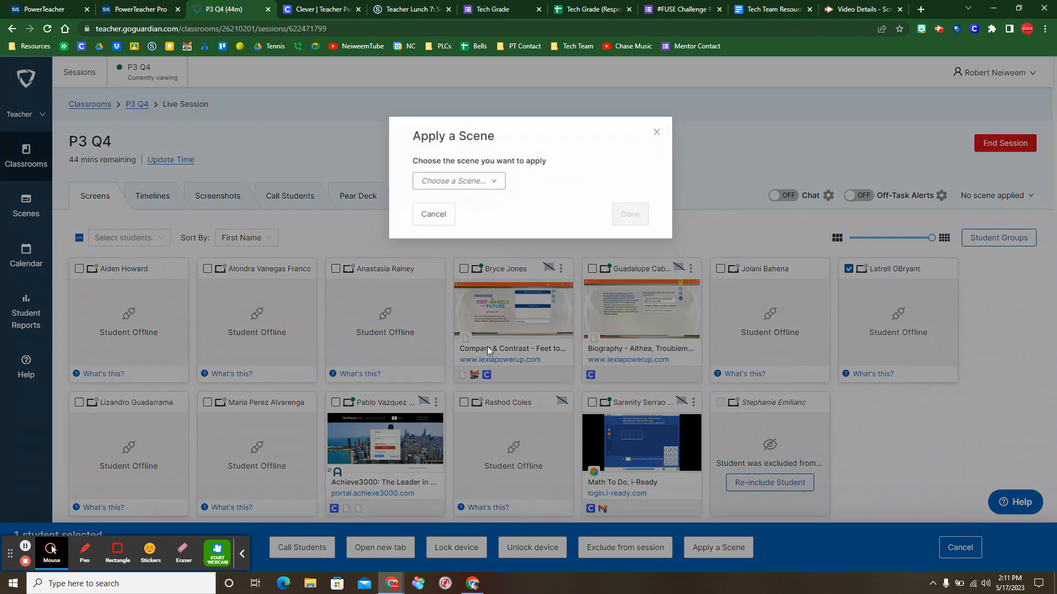
{"action": "left_click", "coordinate": [458, 180]}
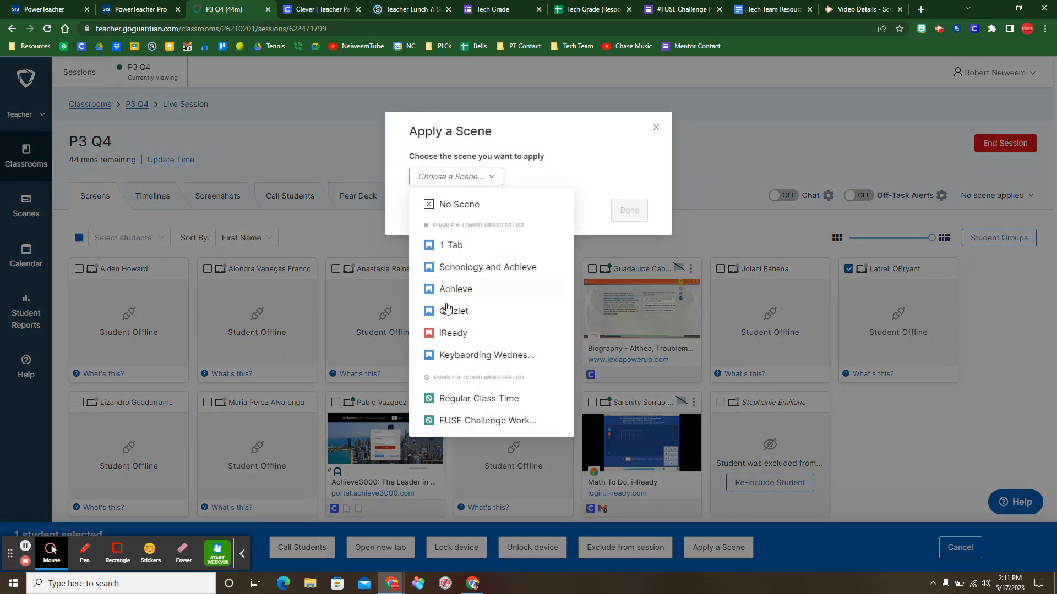
{"action": "left_click", "coordinate": [479, 398]}
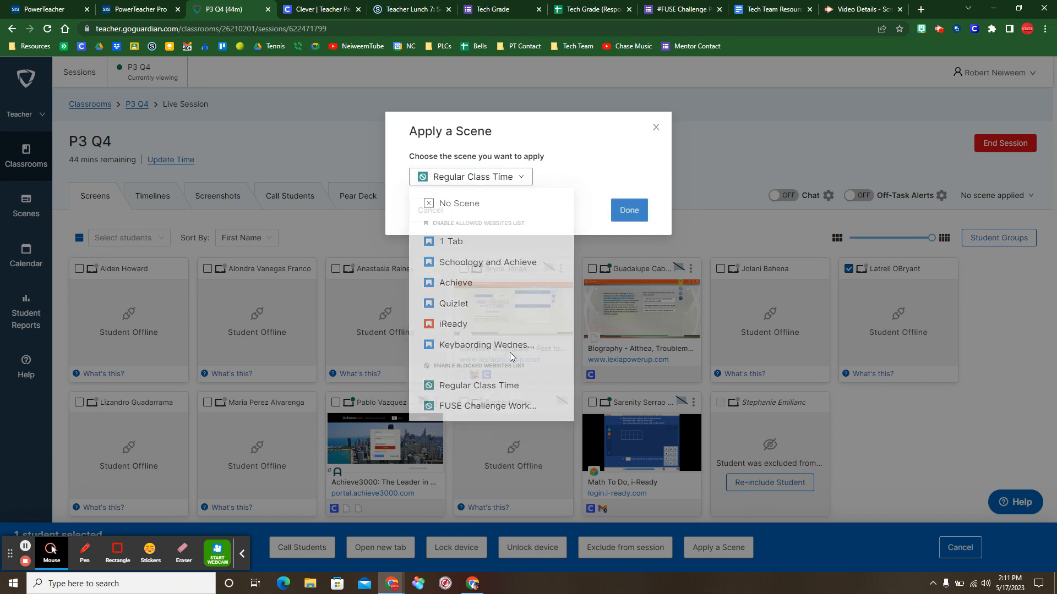
{"action": "left_click", "coordinate": [627, 209]}
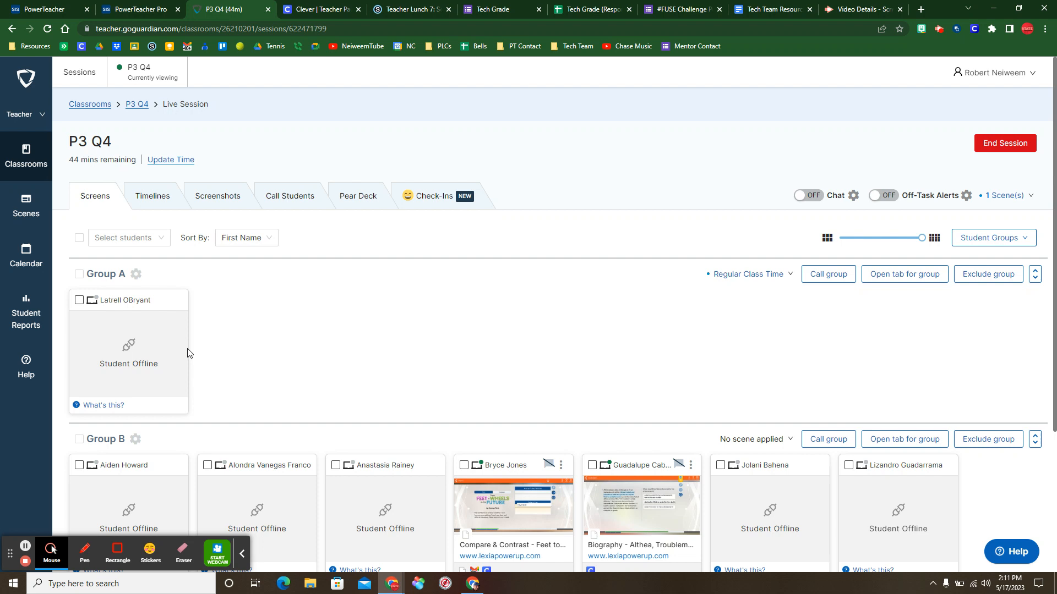
{"action": "mouse_move", "coordinate": [811, 524]}
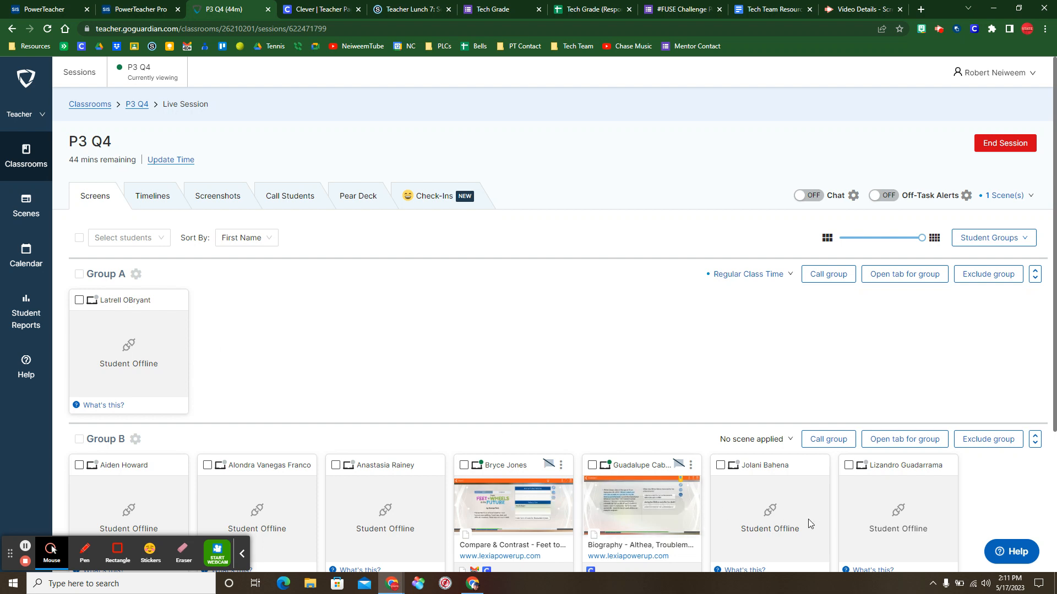